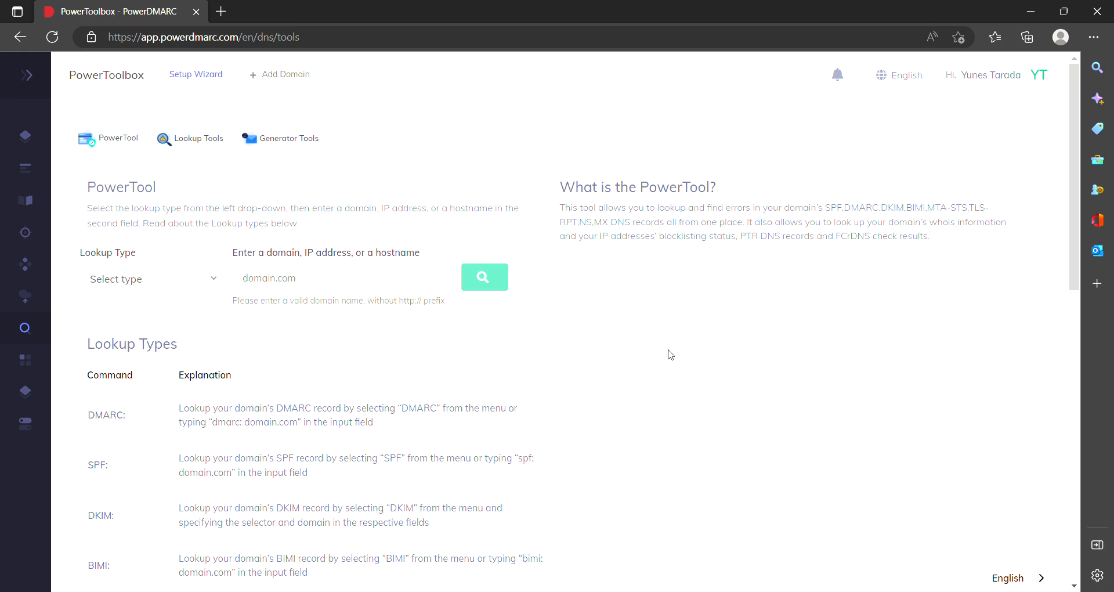
pyautogui.moveTo(161, 287)
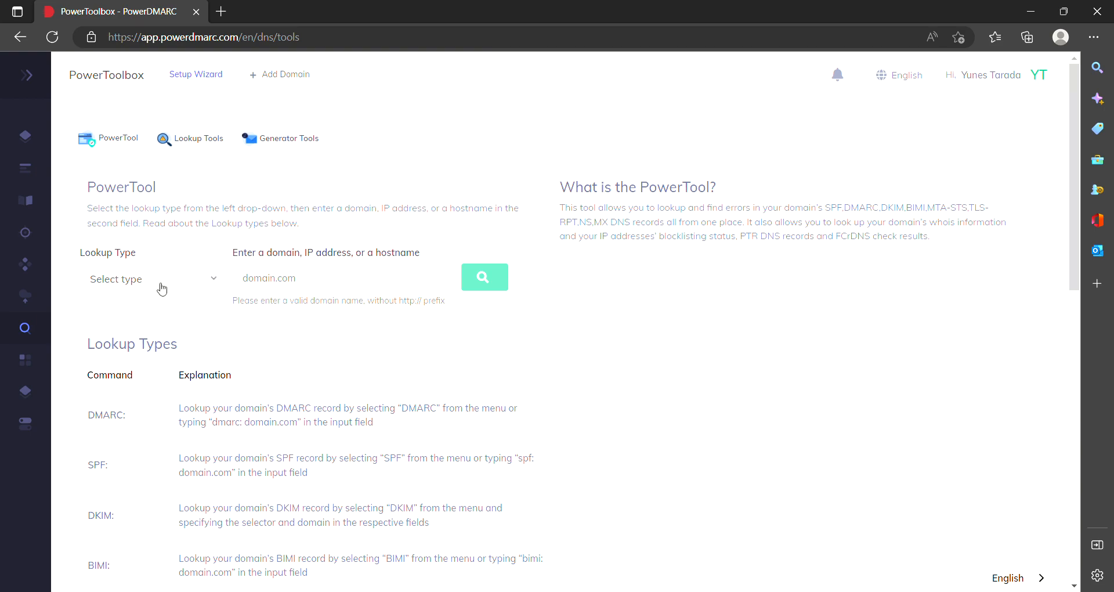
# - Run a DMARC lookup for powerdmarc.com from the PowerToolbox search bar
pyautogui.click(152, 278)
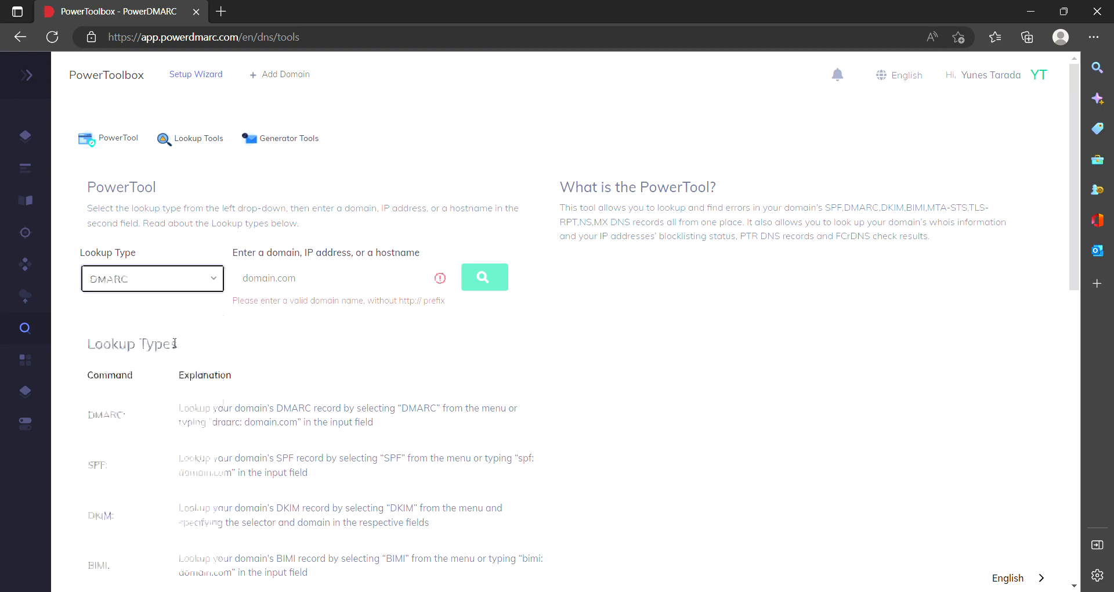
pyautogui.click(341, 277)
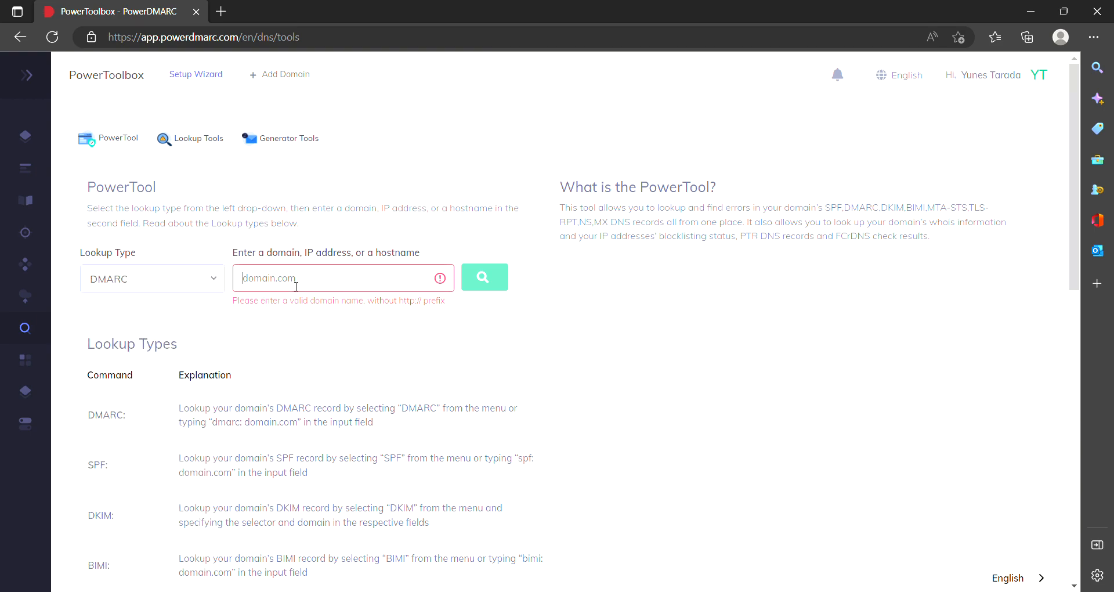
pyautogui.click(484, 277)
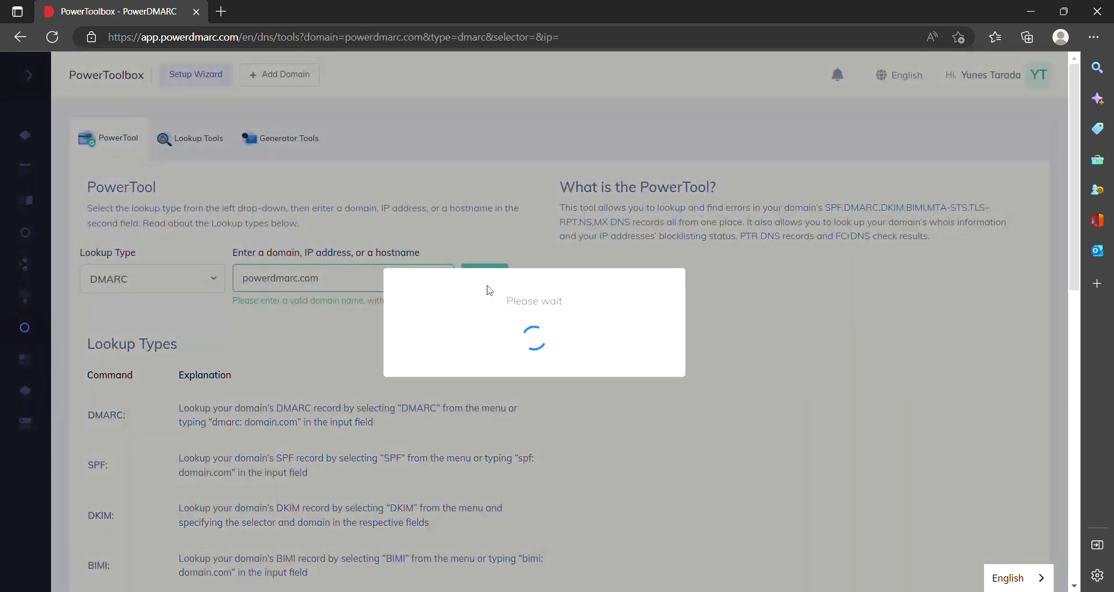
pyautogui.click(484, 277)
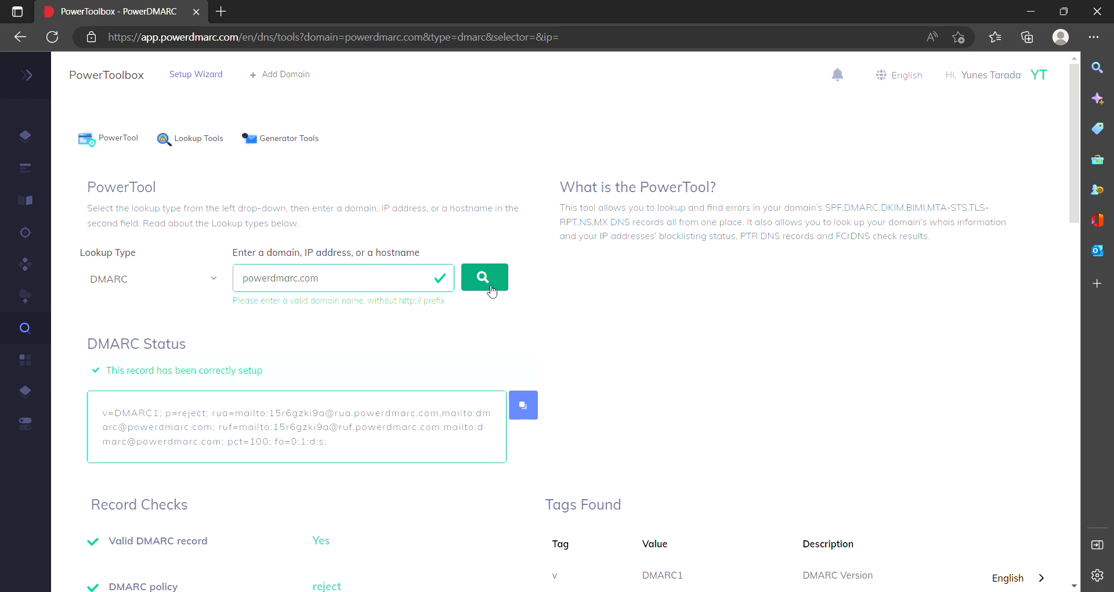
# - Show the full Lookup Tools grid of record checkers (DMARC, SPF, DKIM, BIMI, MX, Whois)
pyautogui.click(199, 138)
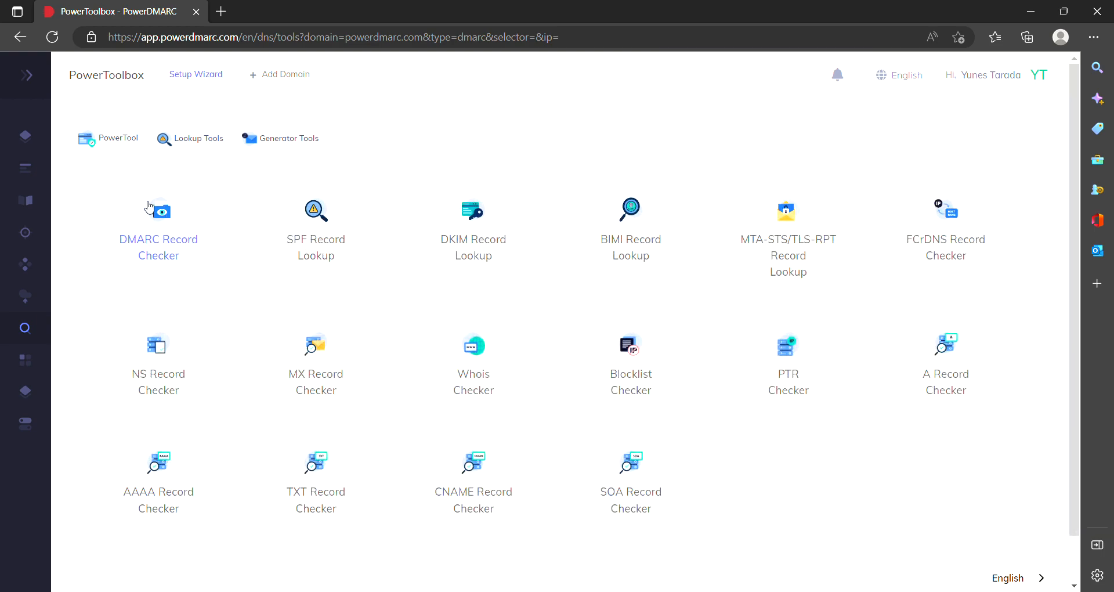
pyautogui.moveTo(666, 220)
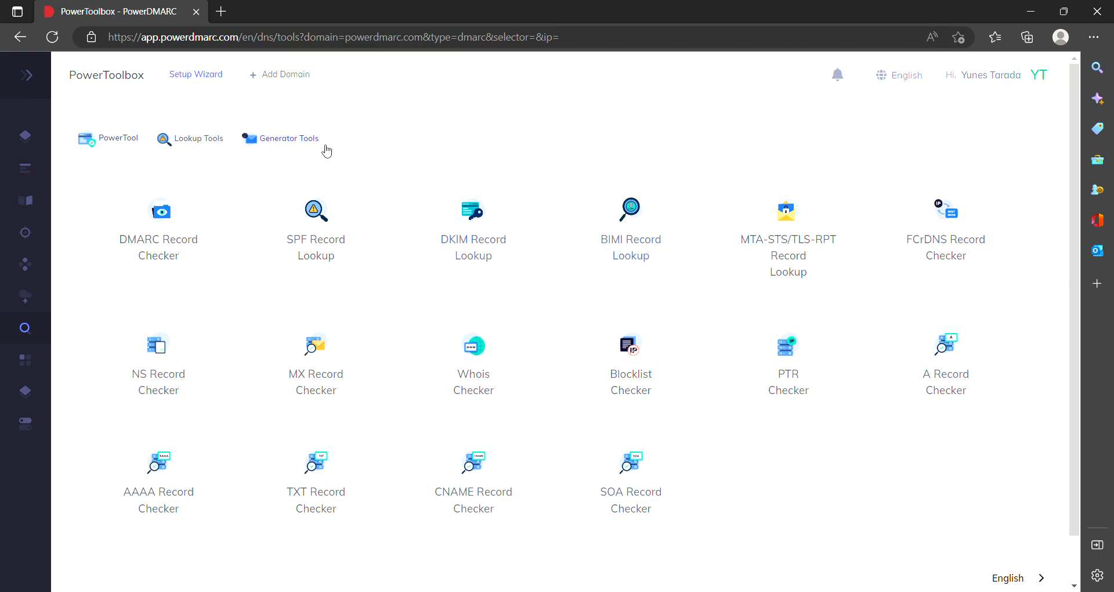
# - Show the Generator Tools grid with the DMARC, SPF, DKIM, BIMI and TLS-RPT generators
pyautogui.click(286, 138)
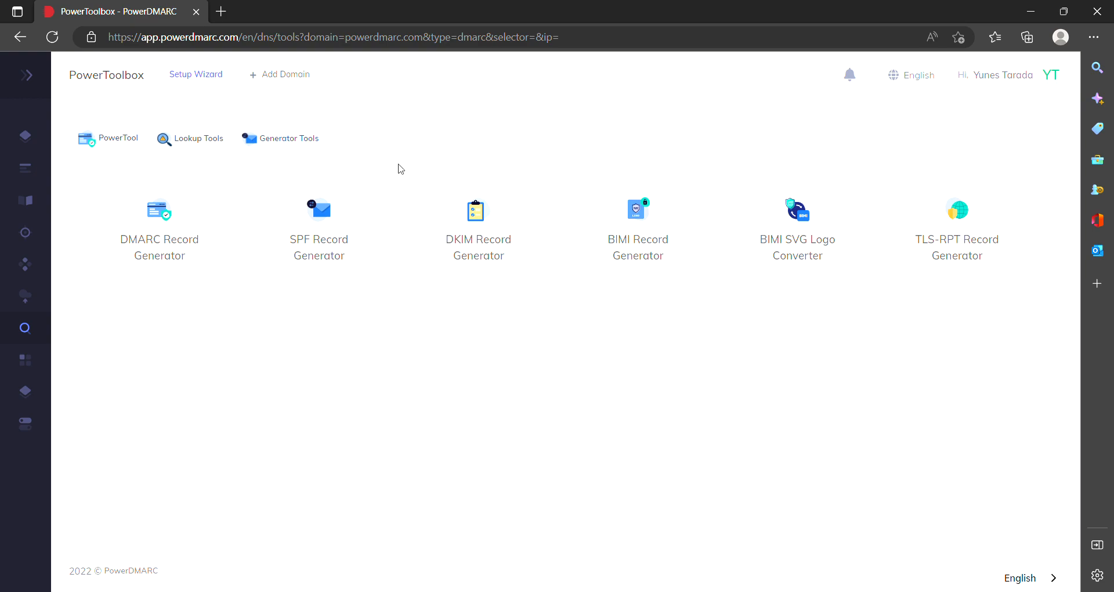
pyautogui.moveTo(348, 261)
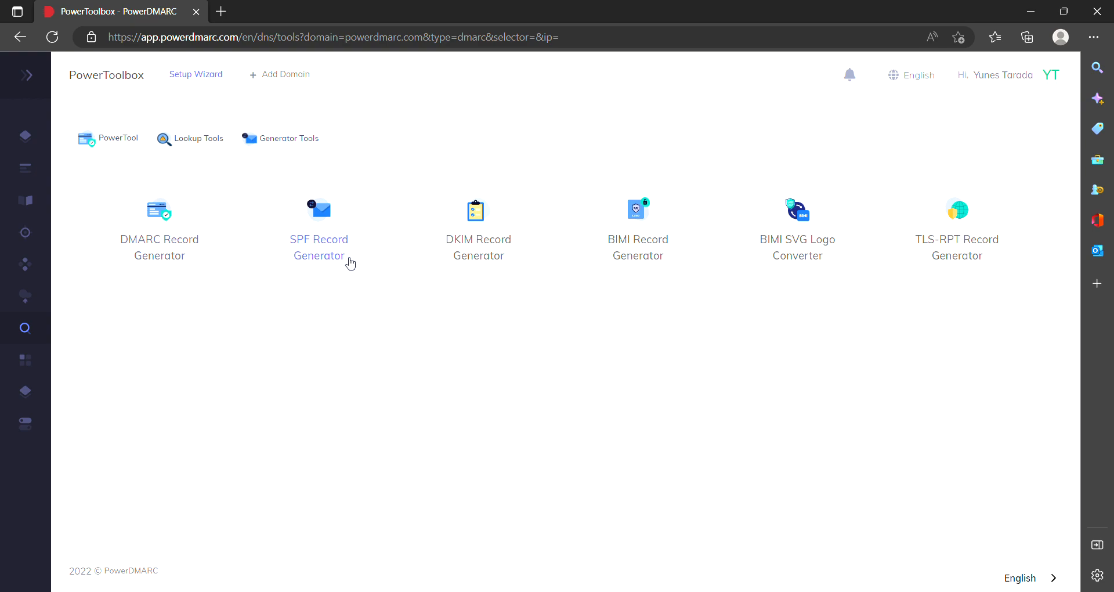
pyautogui.moveTo(508, 297)
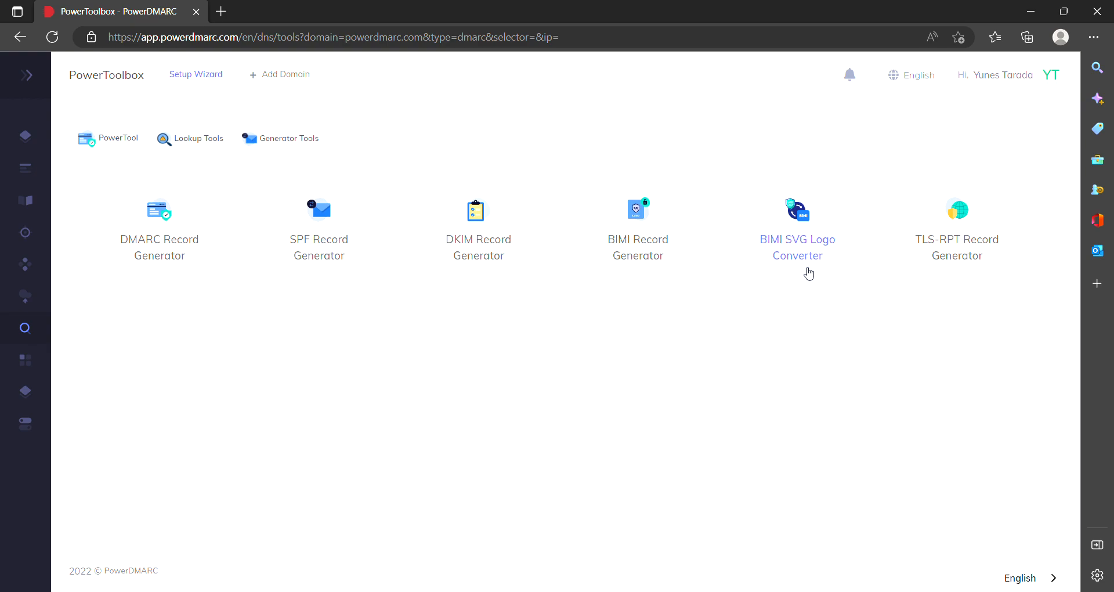
pyautogui.moveTo(1033, 259)
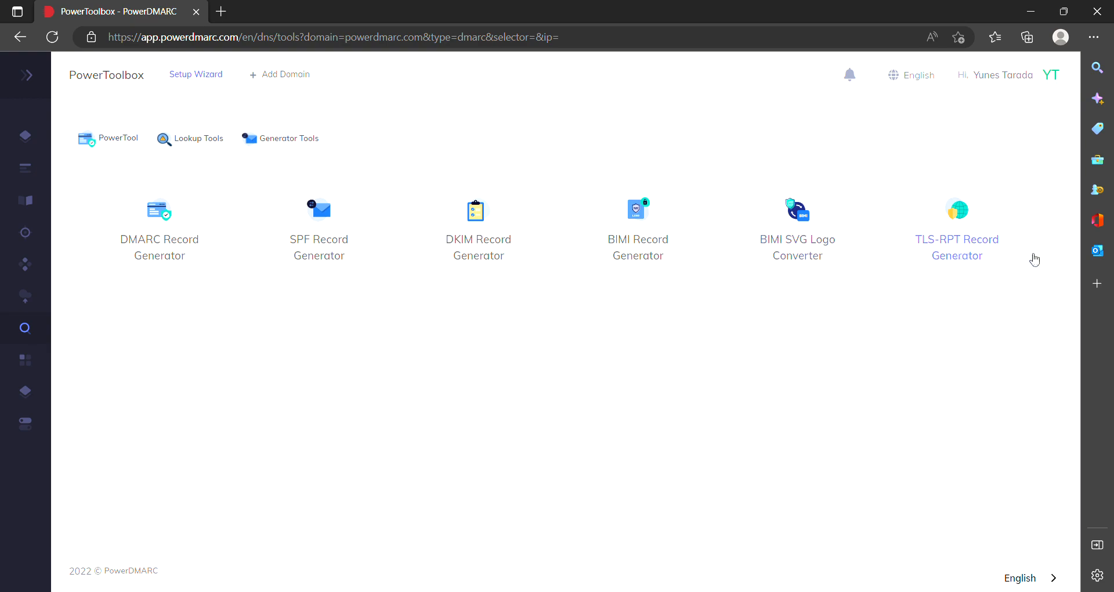